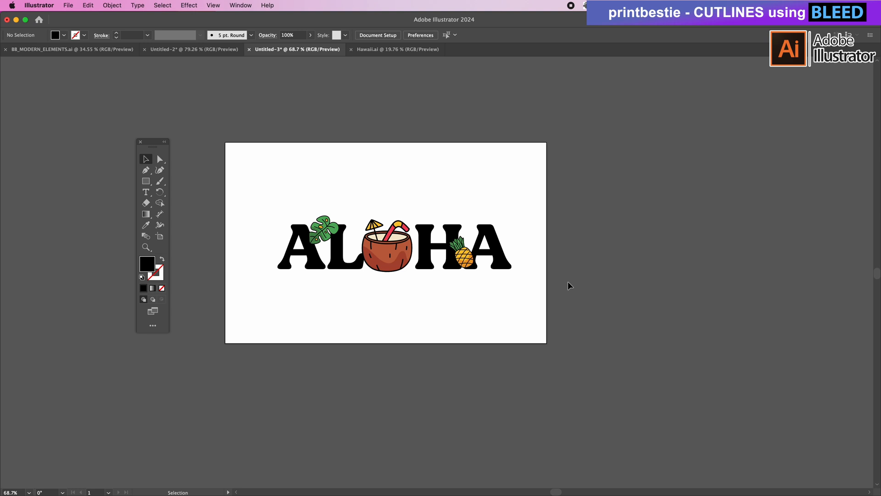
{"action": "mouse_move", "coordinate": [568, 286]}
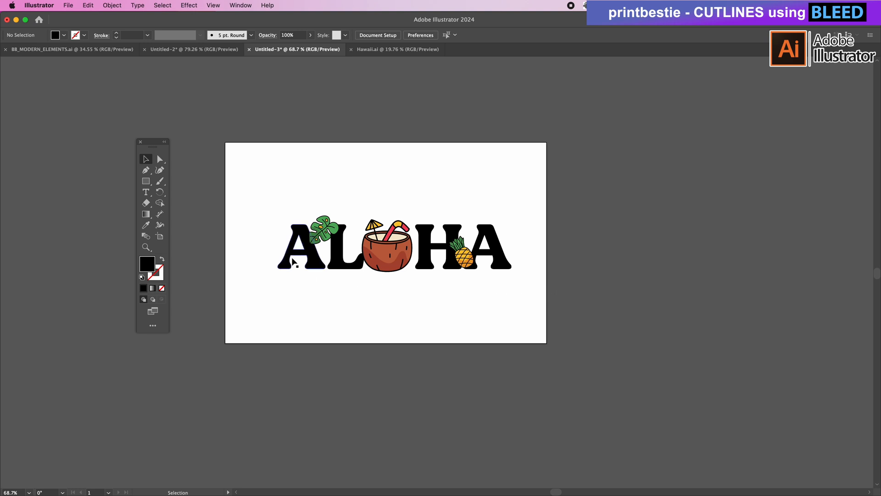
- Open the Pathfinder panel from the Window menu and select the ALOHA group
{"action": "left_click", "coordinate": [323, 228]}
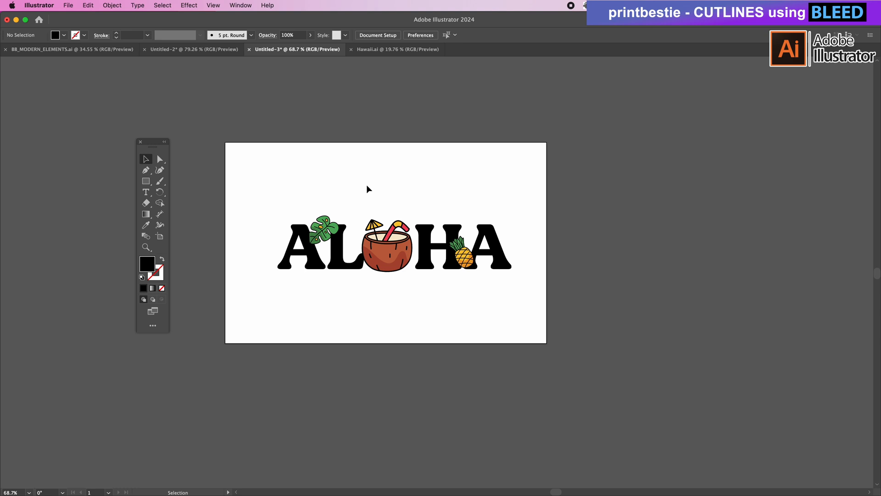
{"action": "mouse_move", "coordinate": [275, 127]}
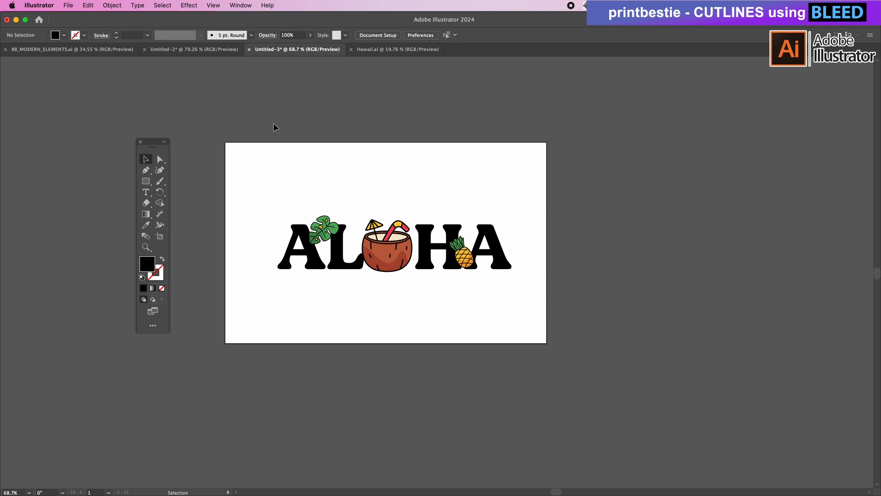
{"action": "mouse_move", "coordinate": [267, 105]}
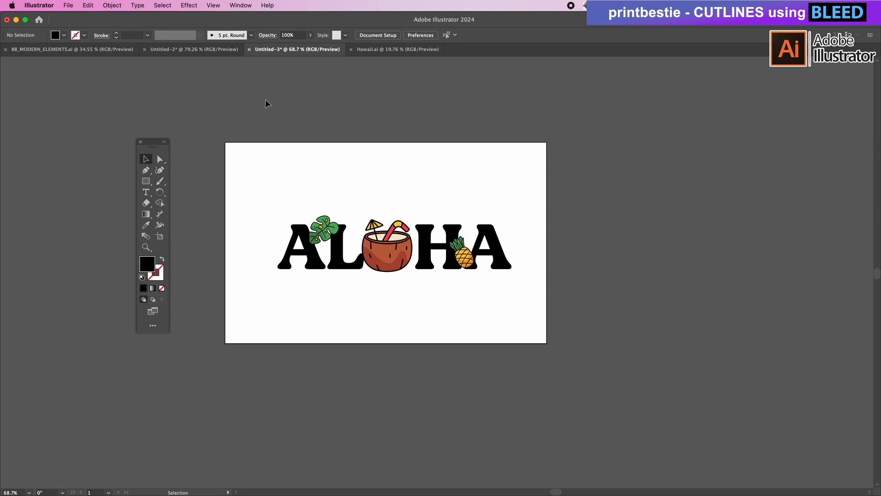
{"action": "left_click", "coordinate": [240, 5]}
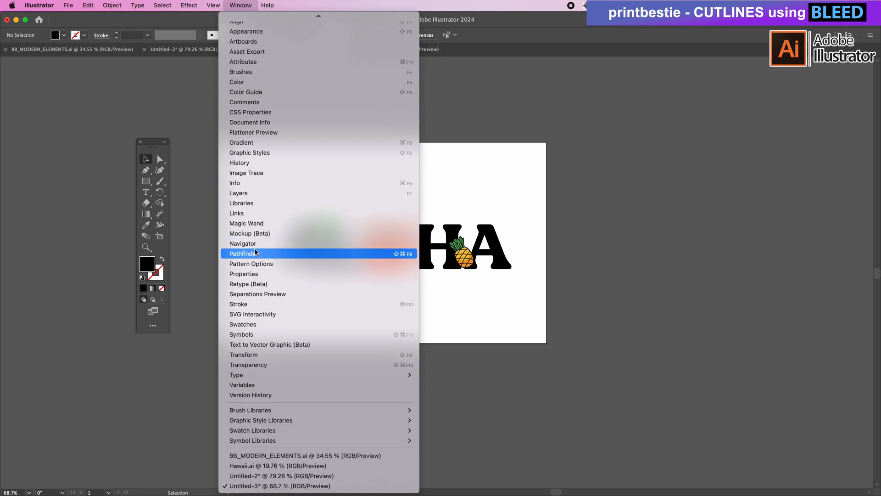
{"action": "left_click", "coordinate": [243, 253]}
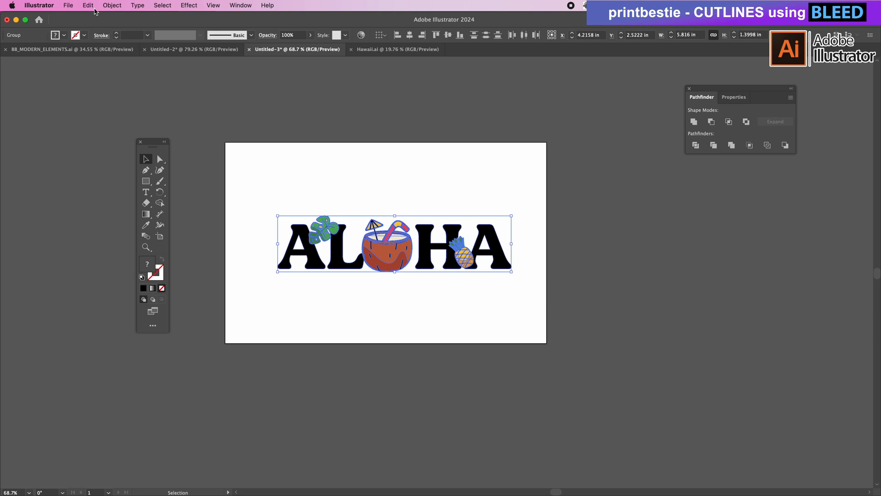
- Copy the ALOHA design and Paste in Place, moving the copy up and back to verify
{"action": "left_click", "coordinate": [88, 5]}
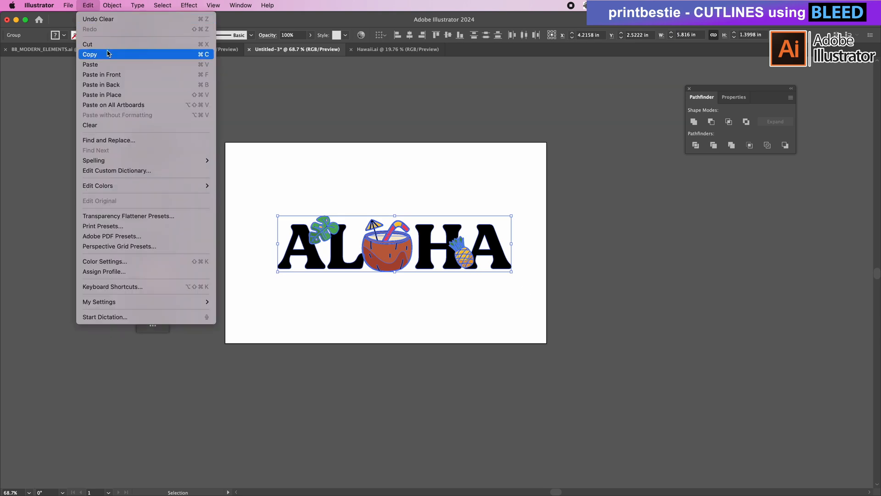
{"action": "left_click", "coordinate": [89, 55]}
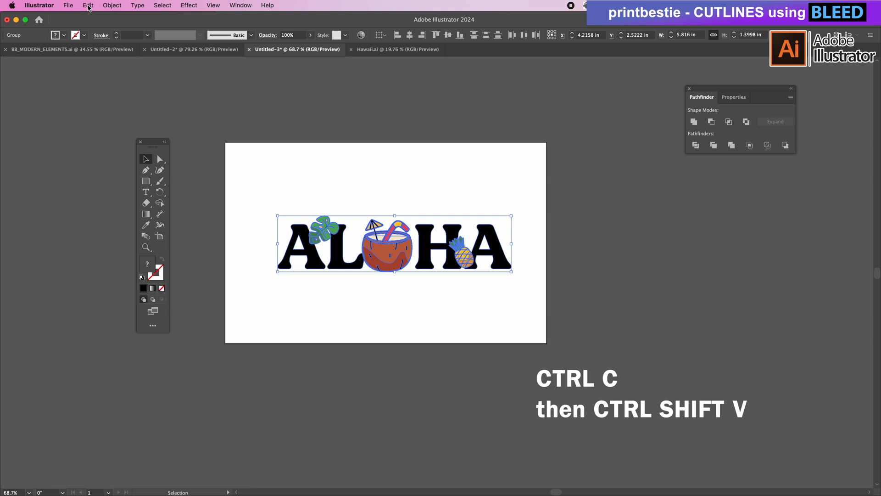
{"action": "left_click", "coordinate": [87, 5]}
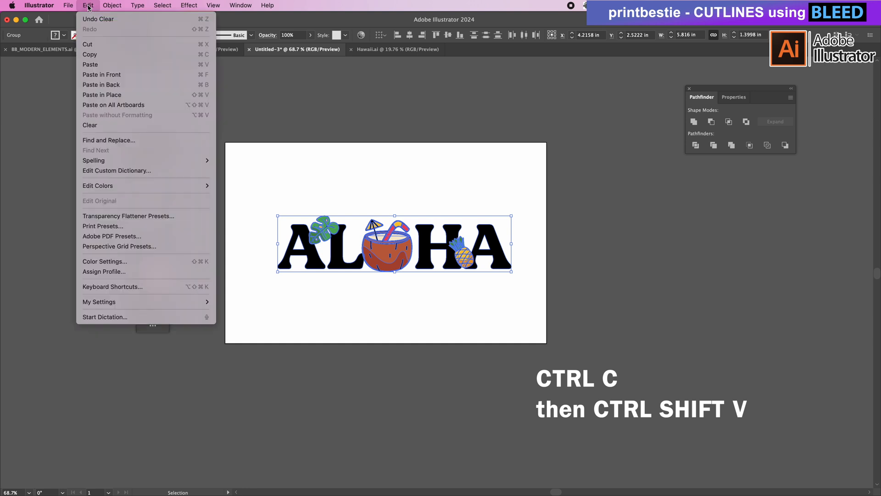
{"action": "mouse_move", "coordinate": [102, 95]}
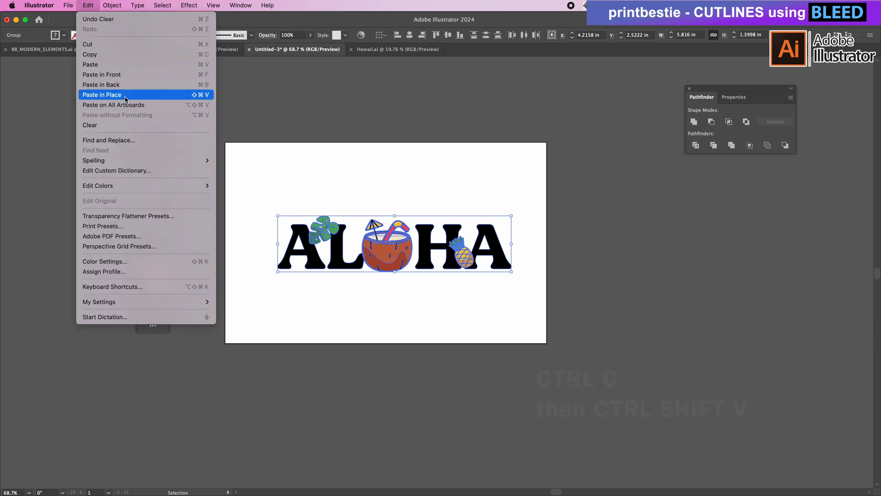
{"action": "left_click", "coordinate": [102, 95]}
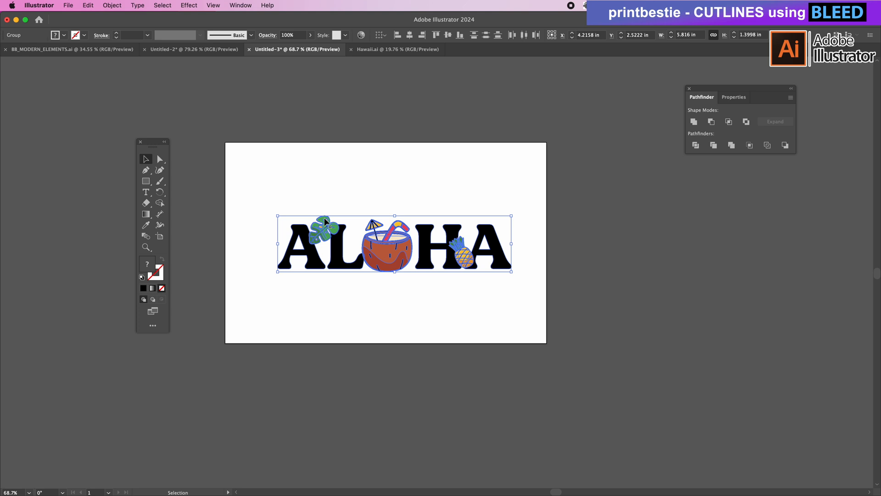
{"action": "left_click_drag", "start_coordinate": [393, 243], "coordinate": [393, 178]}
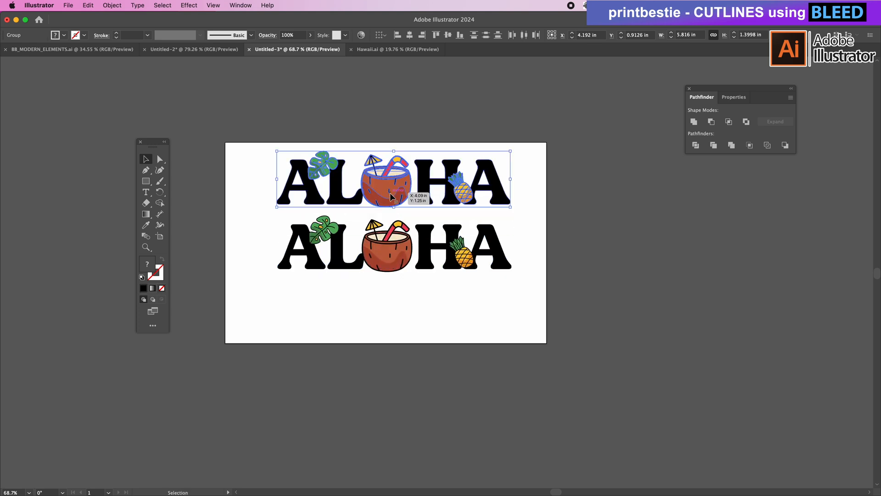
{"action": "left_click_drag", "start_coordinate": [393, 179], "coordinate": [393, 243]}
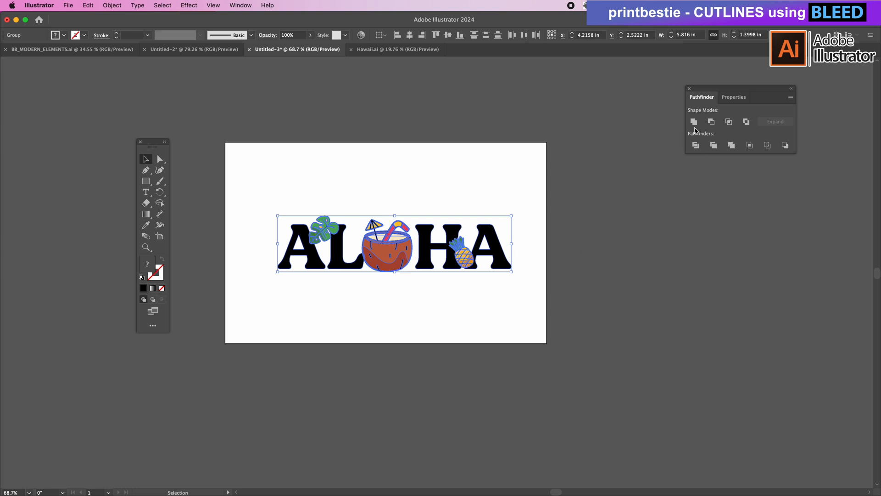
{"action": "mouse_move", "coordinate": [694, 121]}
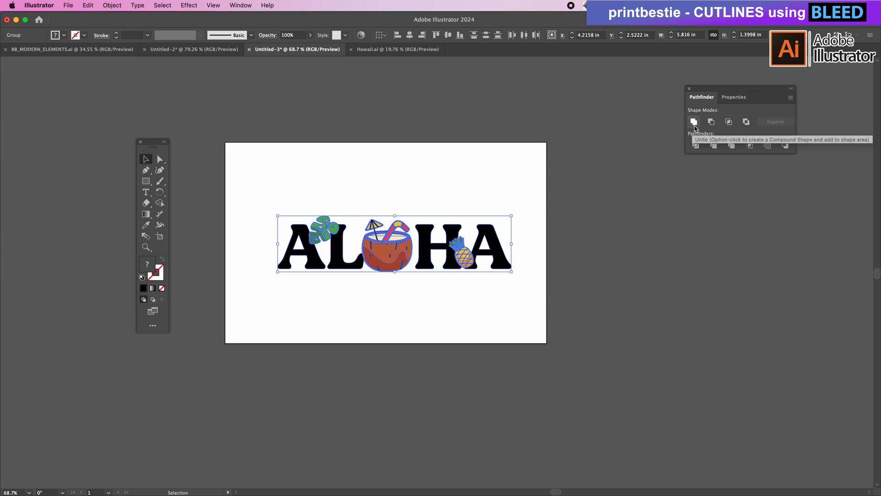
- Unite the duplicate into one black silhouette and raise its stroke weight to 3 pt
{"action": "left_click", "coordinate": [694, 121]}
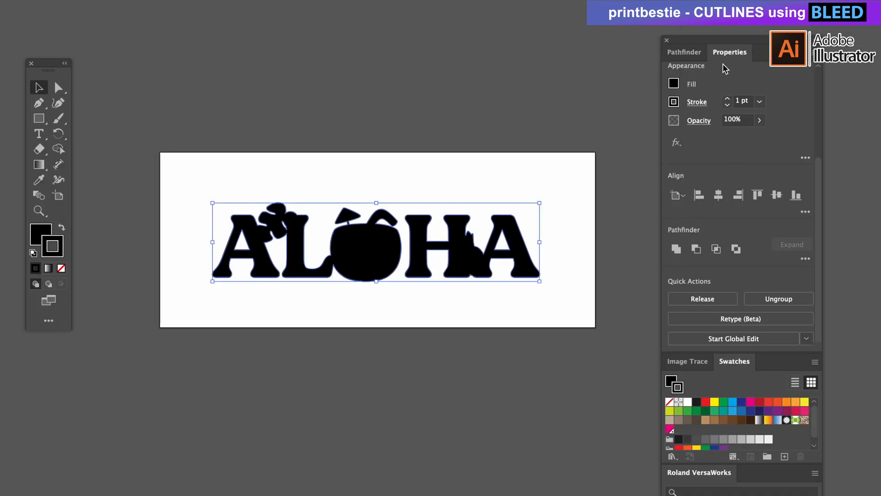
{"action": "left_click", "coordinate": [727, 98]}
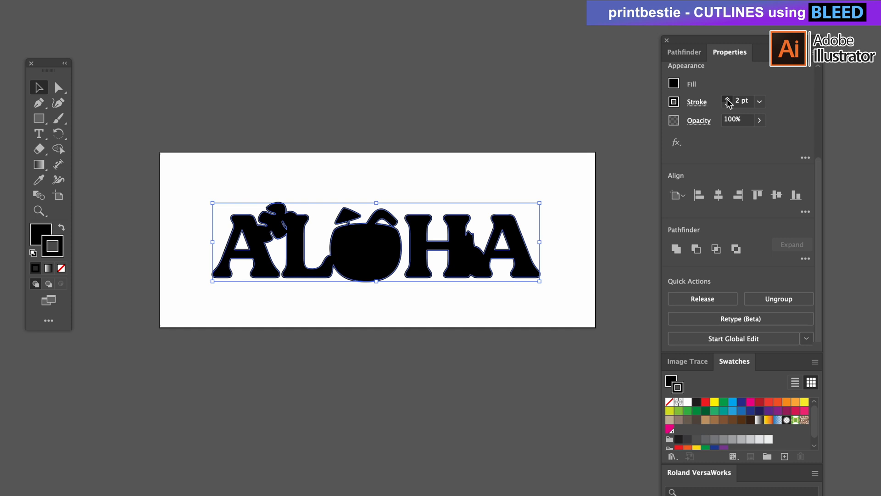
{"action": "left_click", "coordinate": [727, 99]}
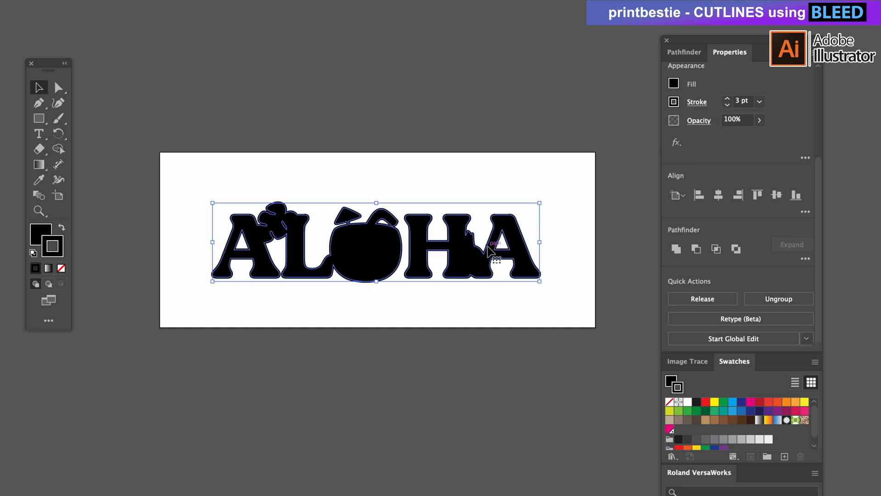
{"action": "mouse_move", "coordinate": [377, 268]}
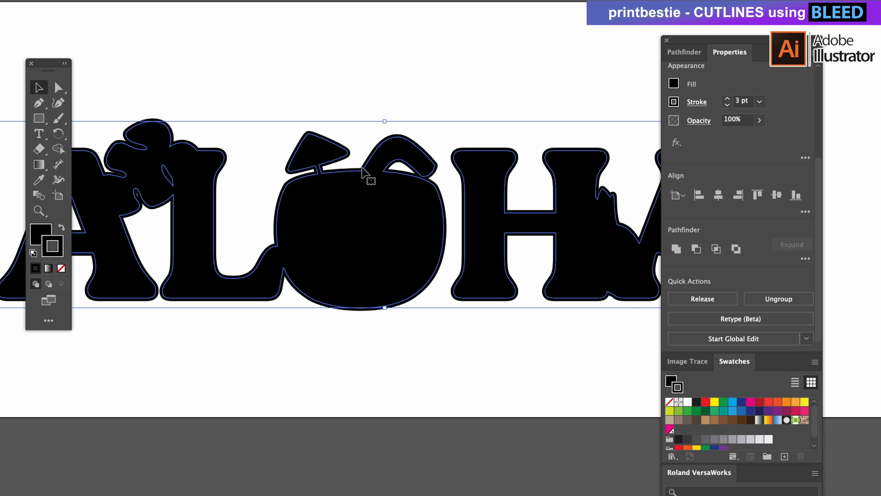
{"action": "mouse_move", "coordinate": [384, 275]}
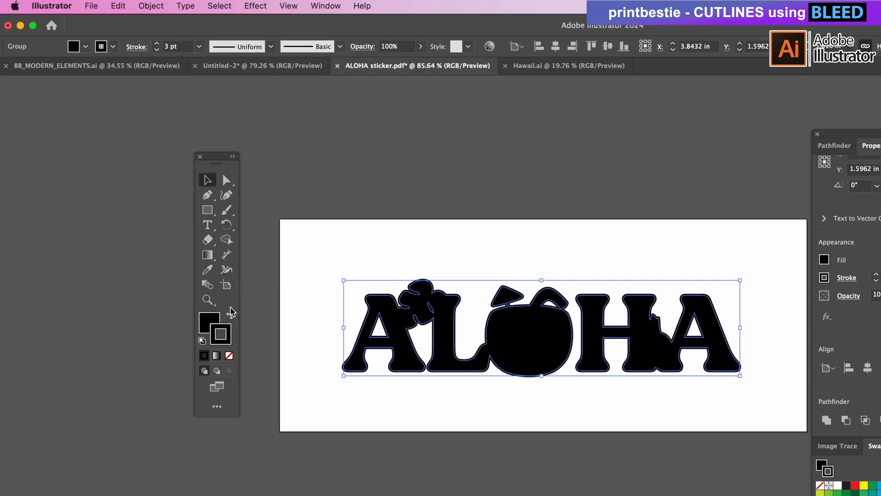
- Set the silhouette's fill to None and apply an Edit menu clipboard command
{"action": "left_click", "coordinate": [229, 355]}
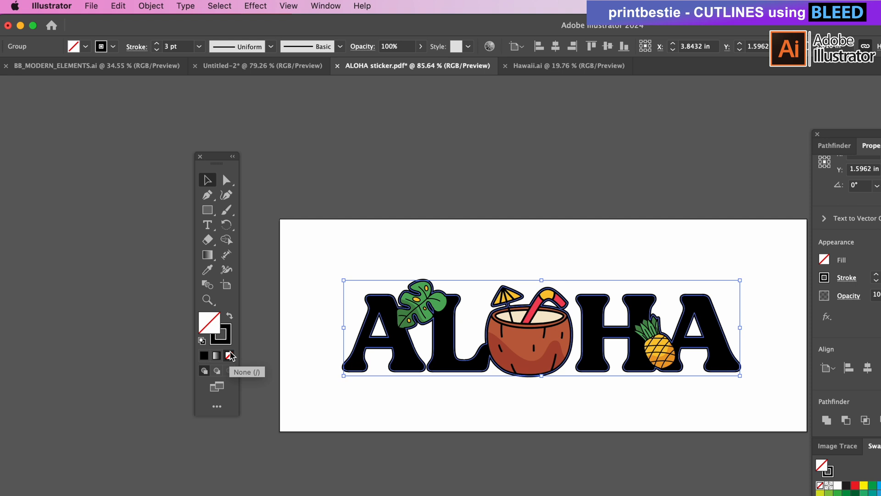
{"action": "left_click", "coordinate": [117, 6]}
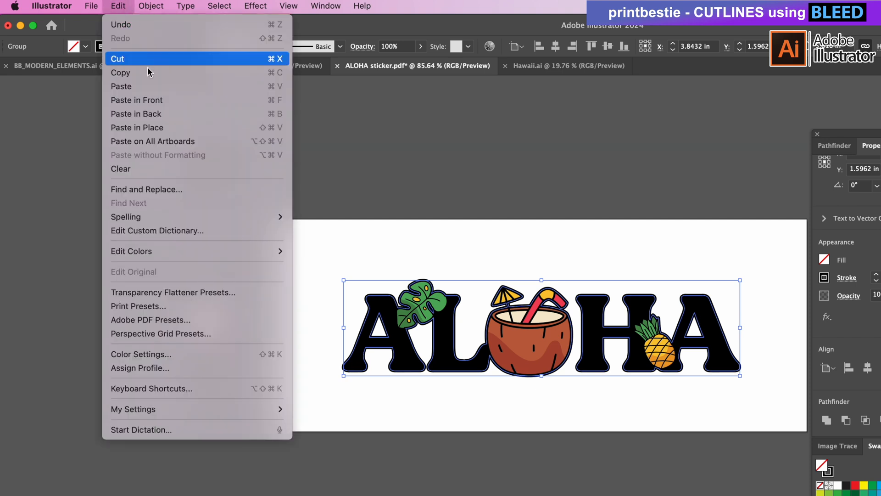
{"action": "mouse_move", "coordinate": [159, 85]}
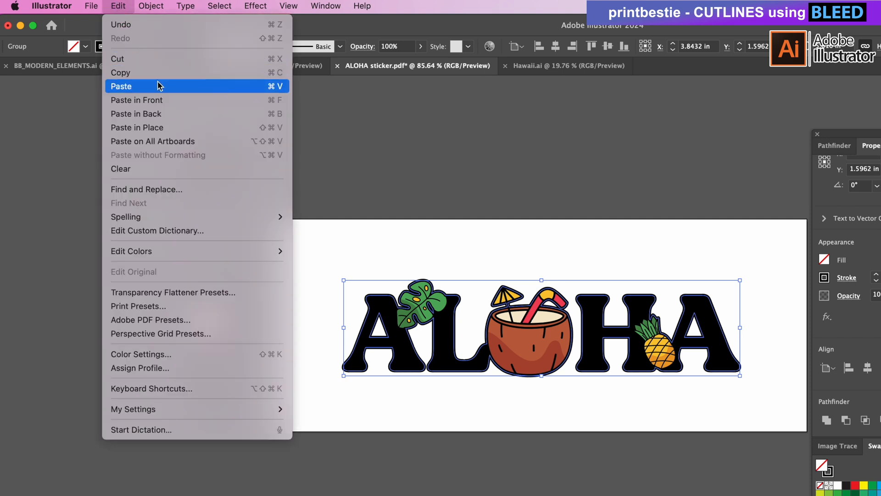
{"action": "left_click", "coordinate": [121, 86]}
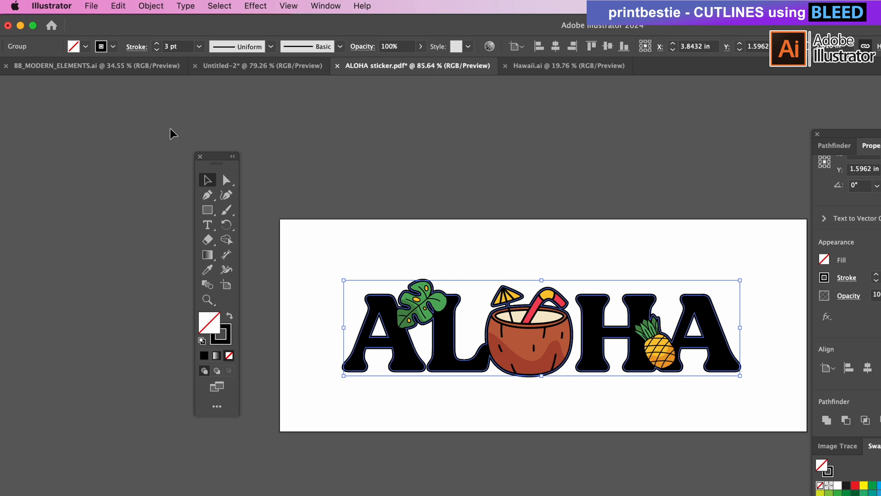
{"action": "mouse_move", "coordinate": [729, 461]}
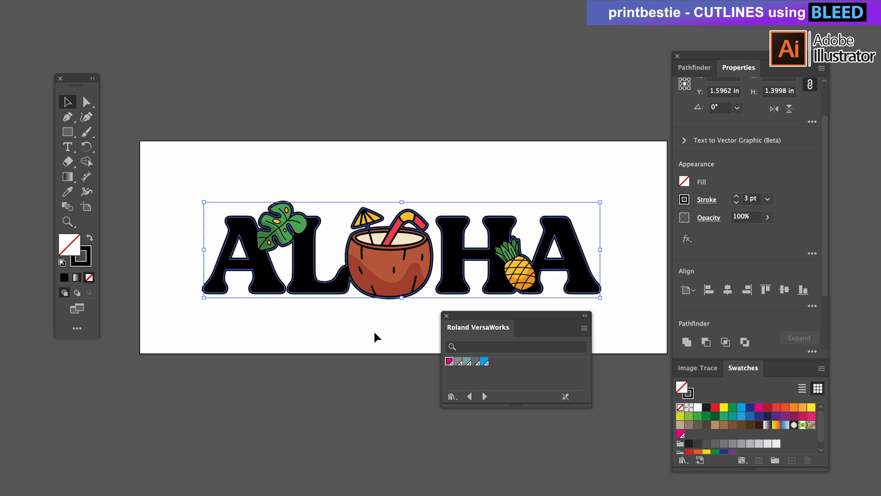
- Make the stroke active and apply the magenta CutContour swatch as a 0.25 pt outline
{"action": "left_click", "coordinate": [81, 256]}
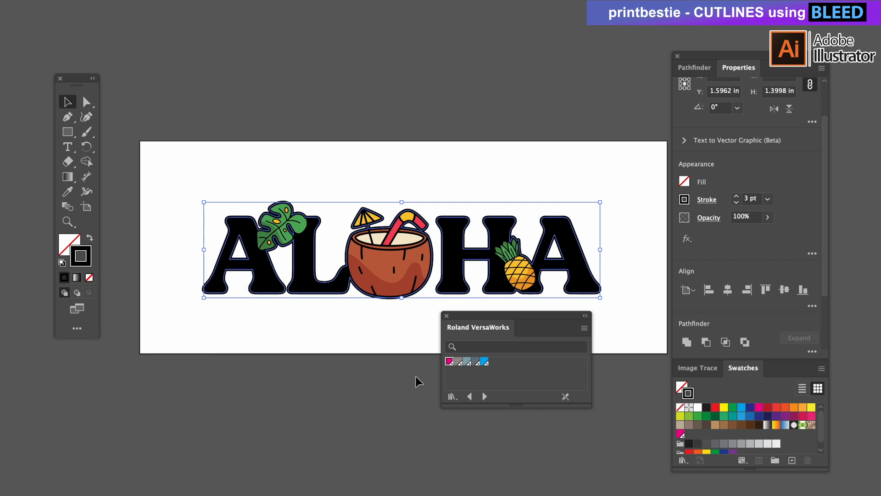
{"action": "mouse_move", "coordinate": [449, 362]}
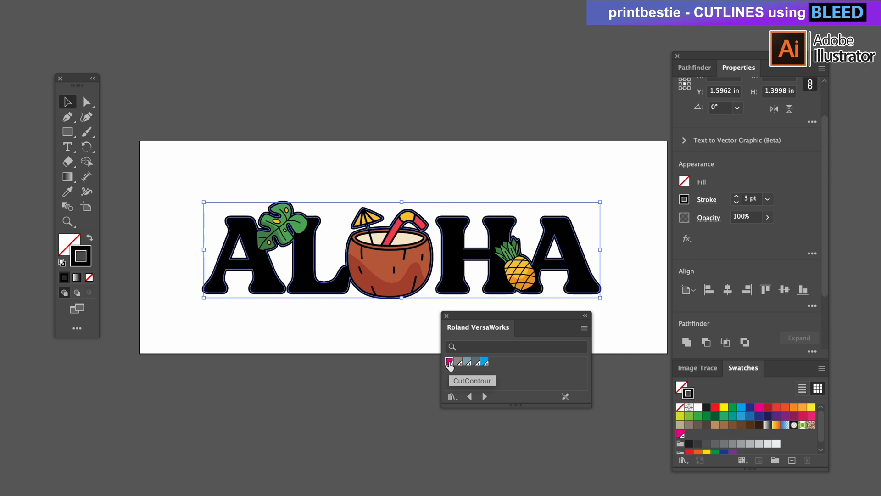
{"action": "left_click", "coordinate": [450, 362]}
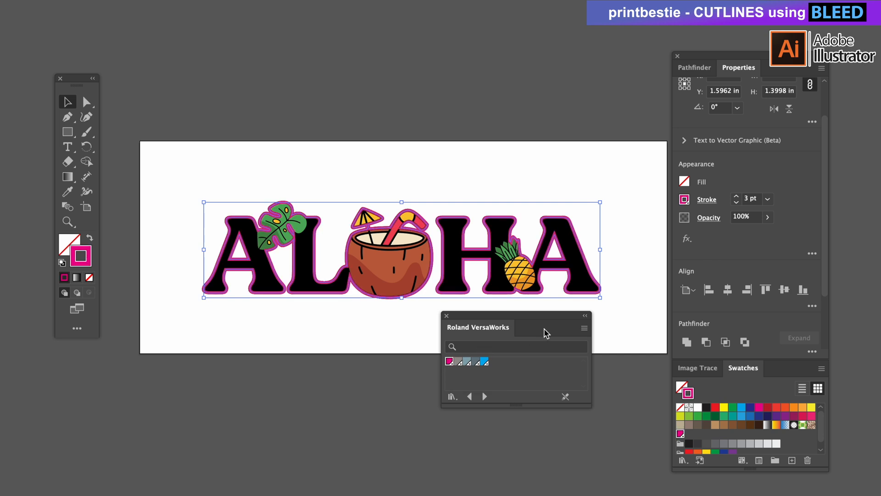
{"action": "left_click", "coordinate": [768, 199]}
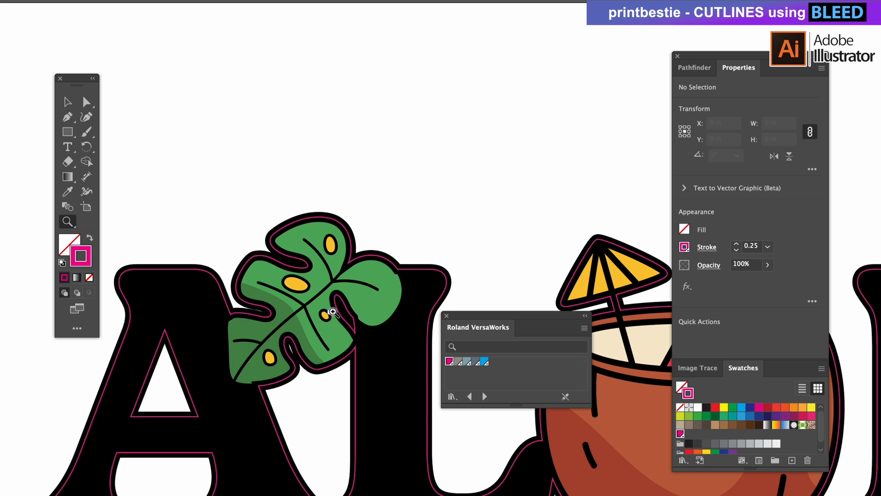
{"action": "mouse_move", "coordinate": [359, 369]}
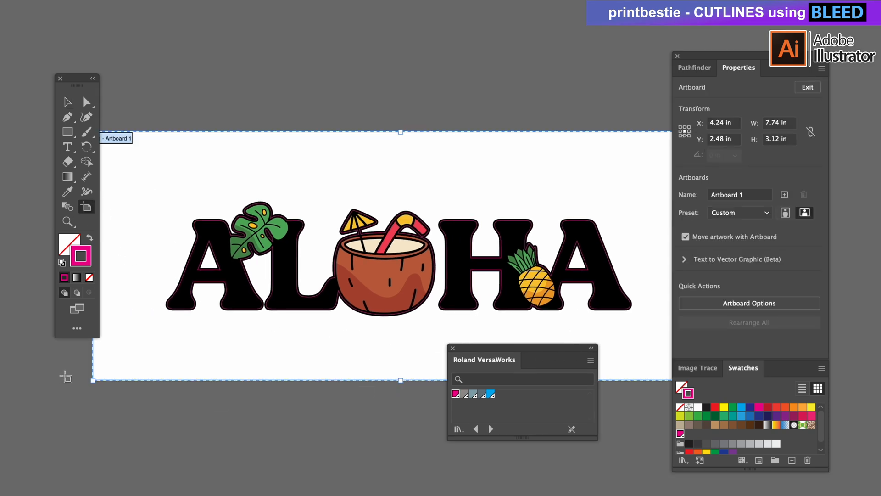
- Drag the artboard corners inward to about 7.01 by 2.48 inches around ALOHA
{"action": "left_click_drag", "start_coordinate": [92, 380], "coordinate": [133, 359]}
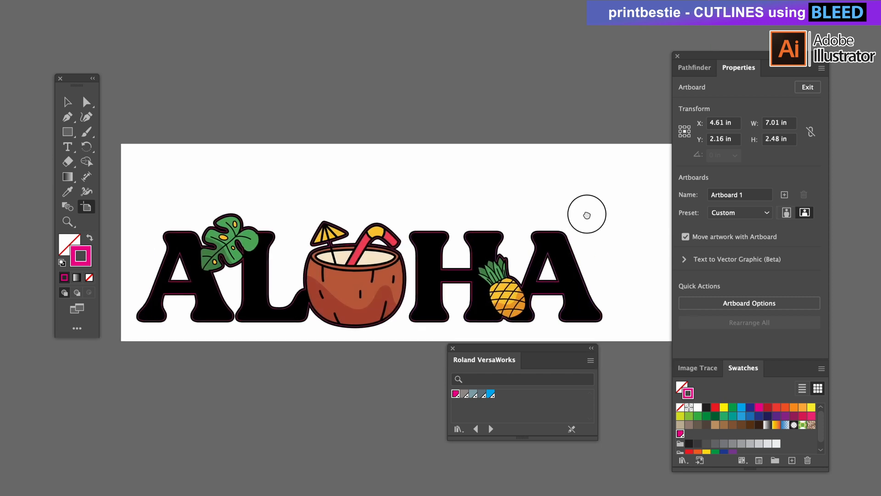
{"action": "left_click_drag", "start_coordinate": [586, 215], "coordinate": [621, 178]}
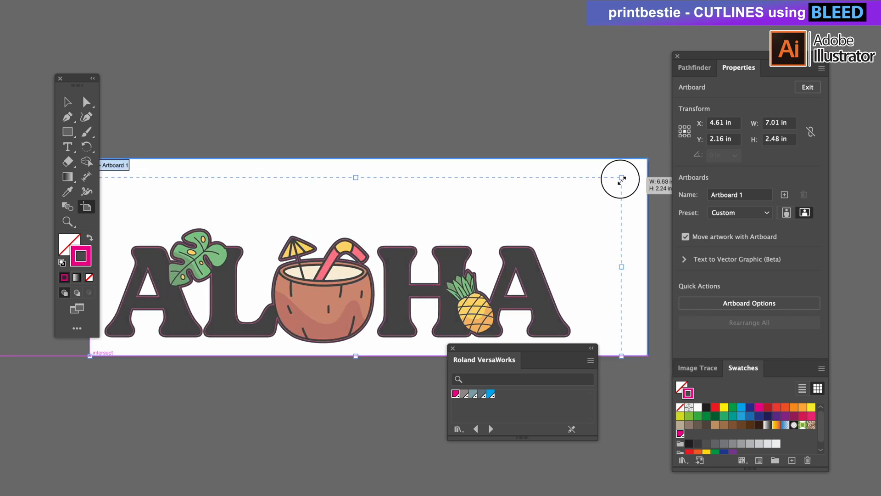